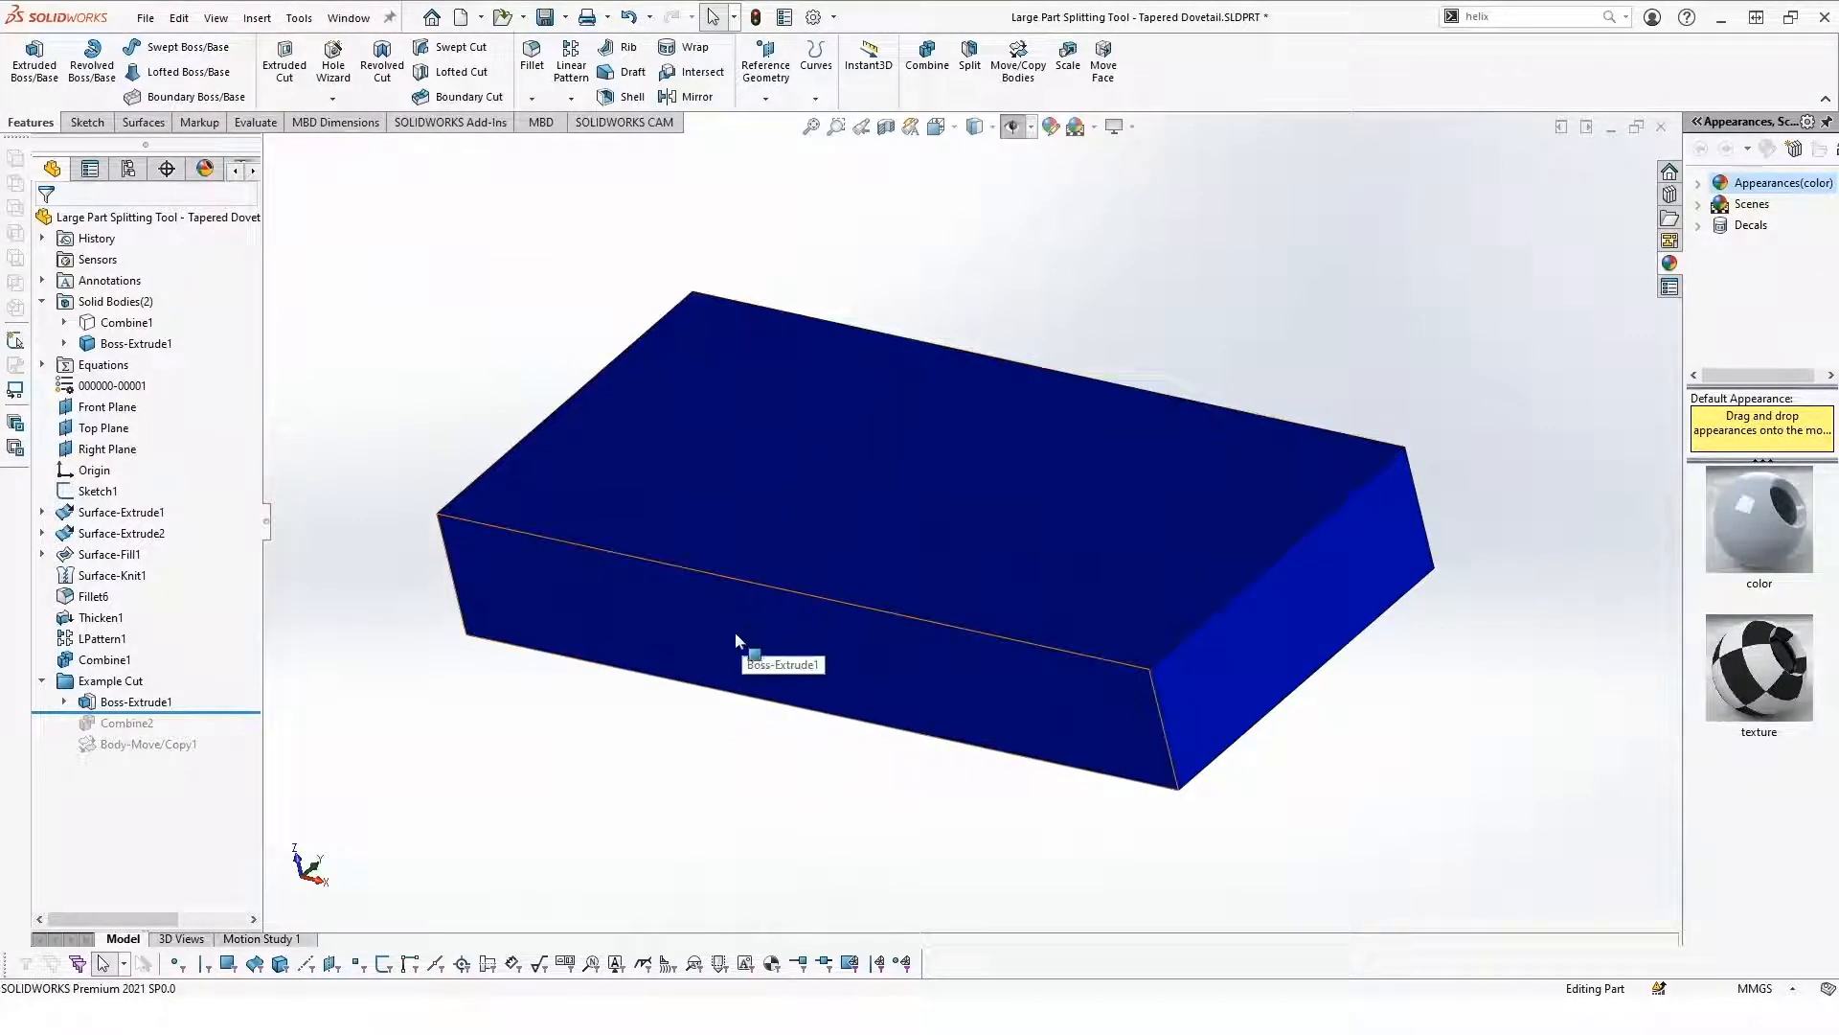
# - Hide Boss-Extrude1 and show only the yellow tapered dovetail cutting body
pyautogui.click(127, 322)
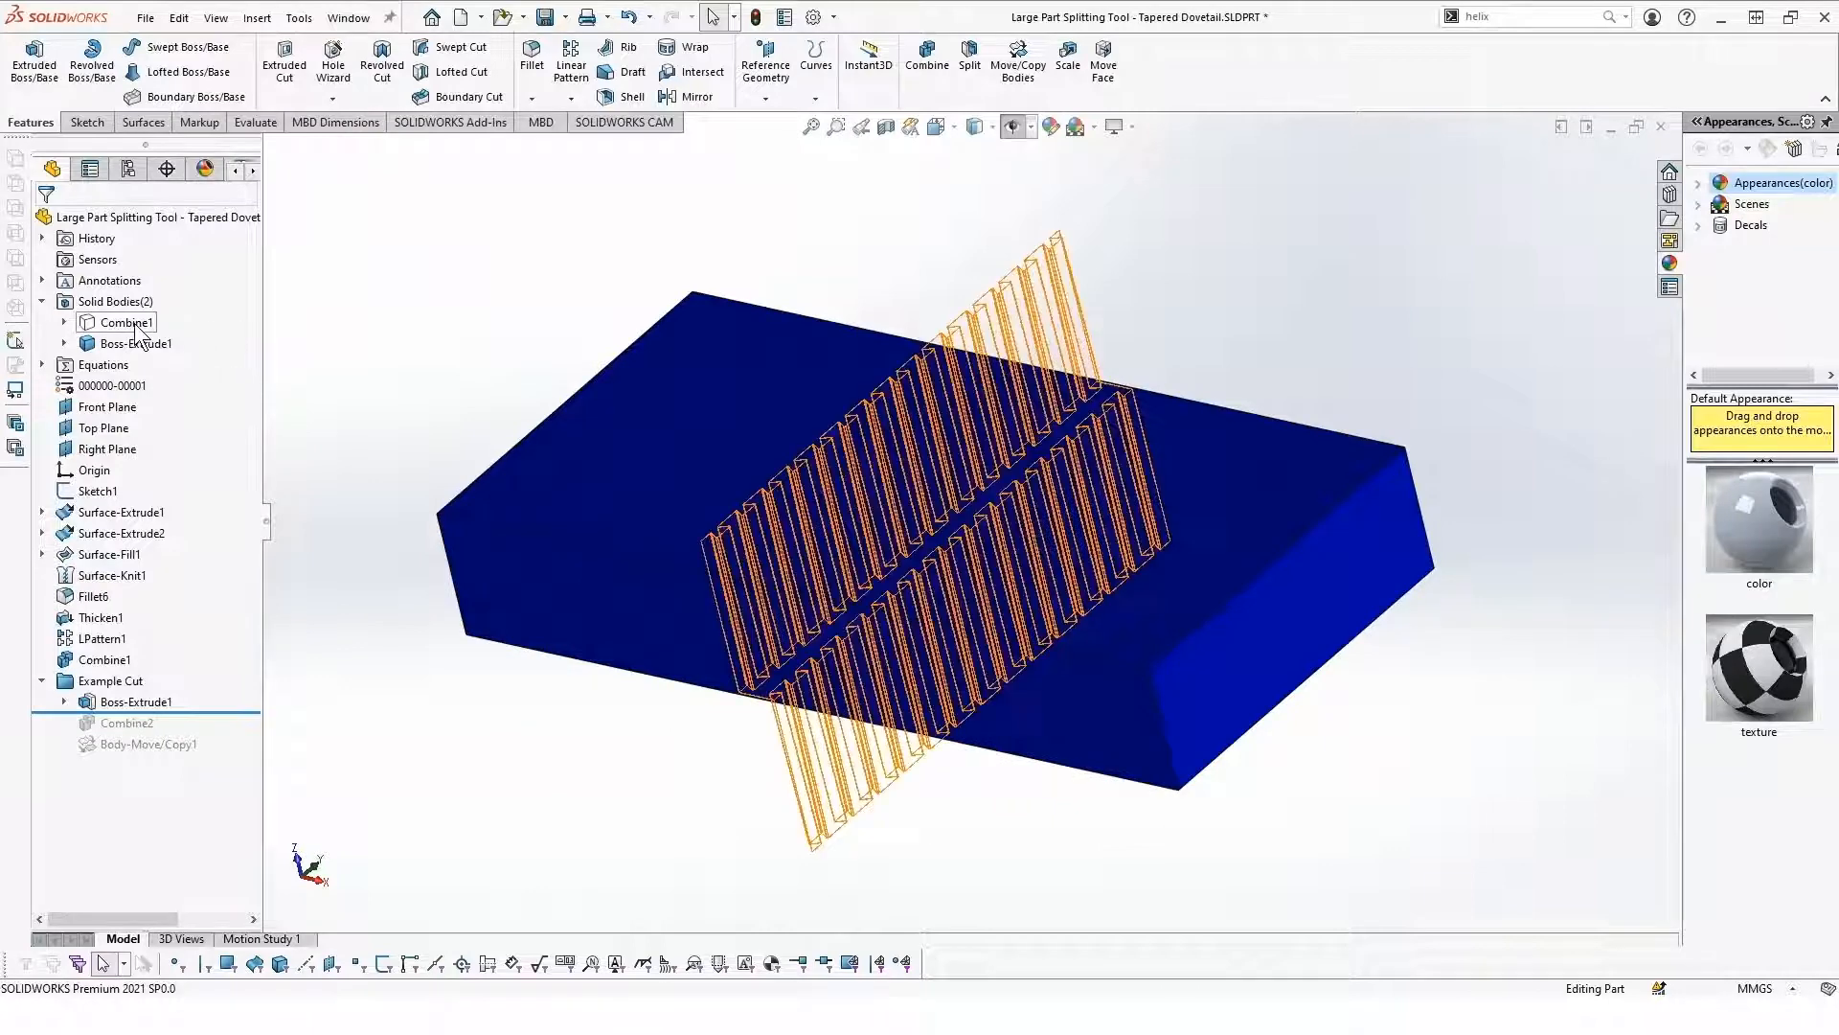
pyautogui.click(122, 323)
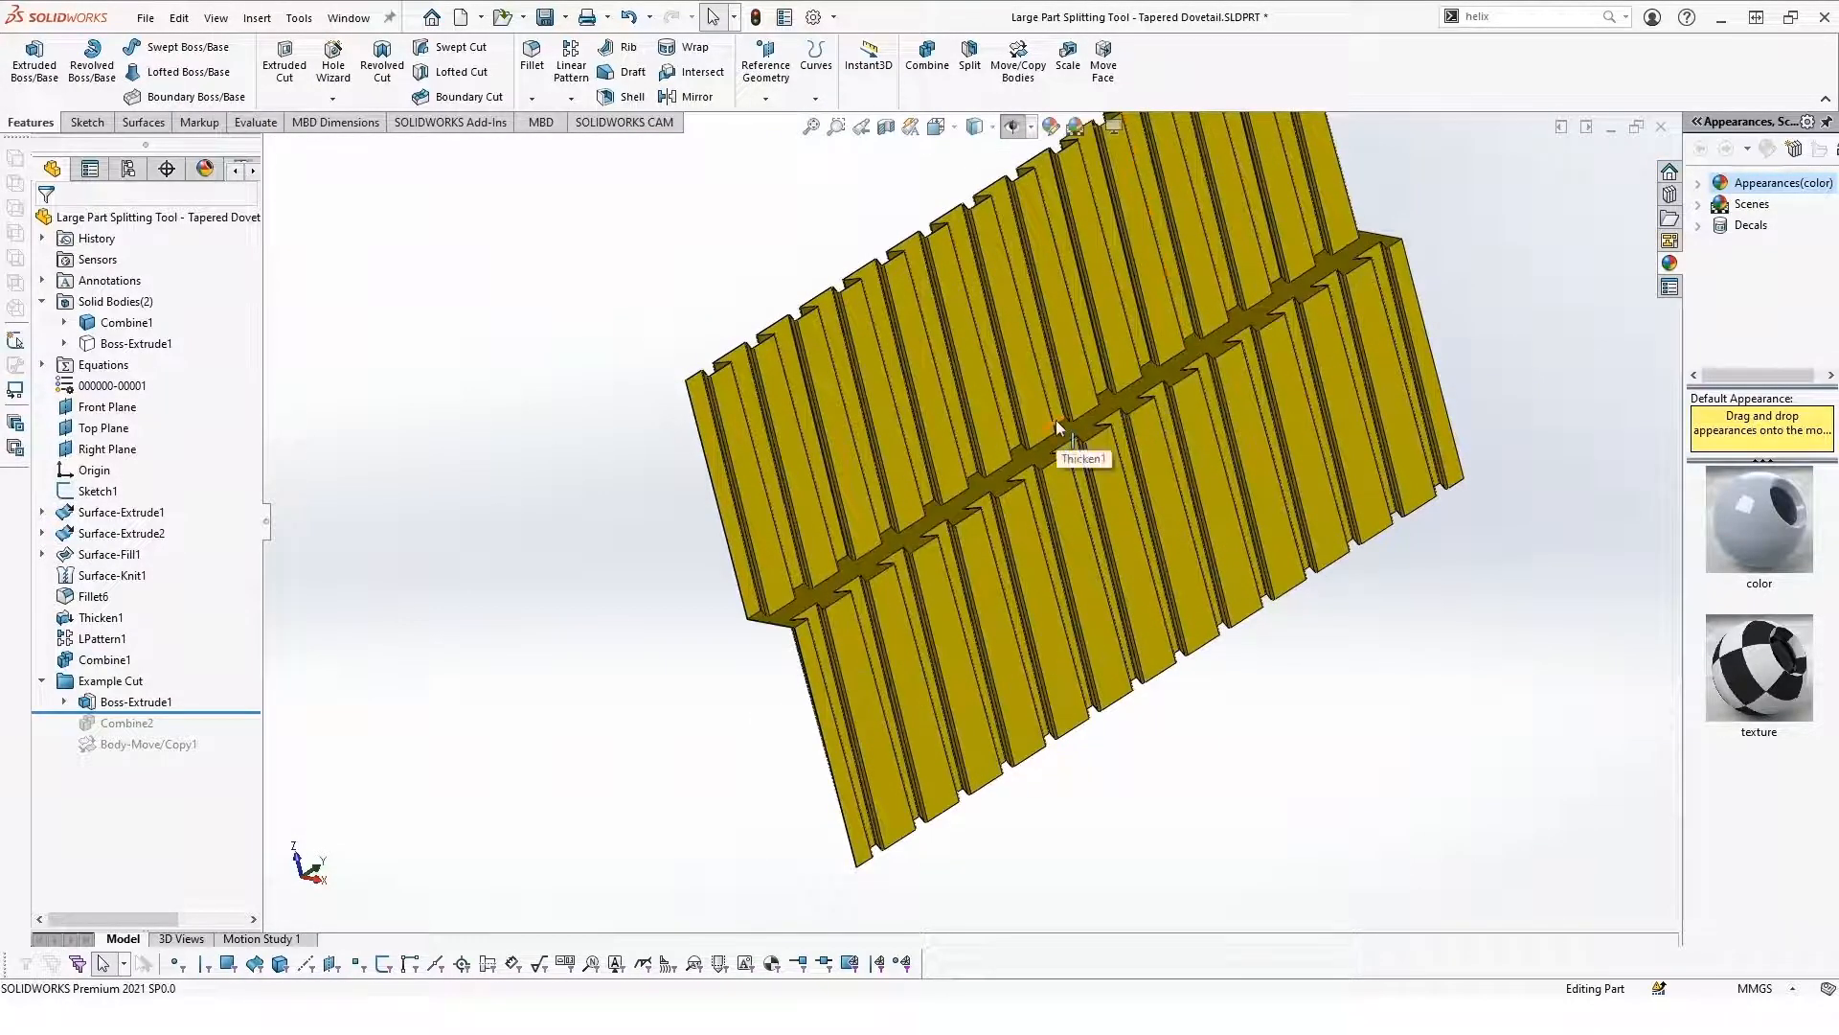
pyautogui.moveTo(716, 368)
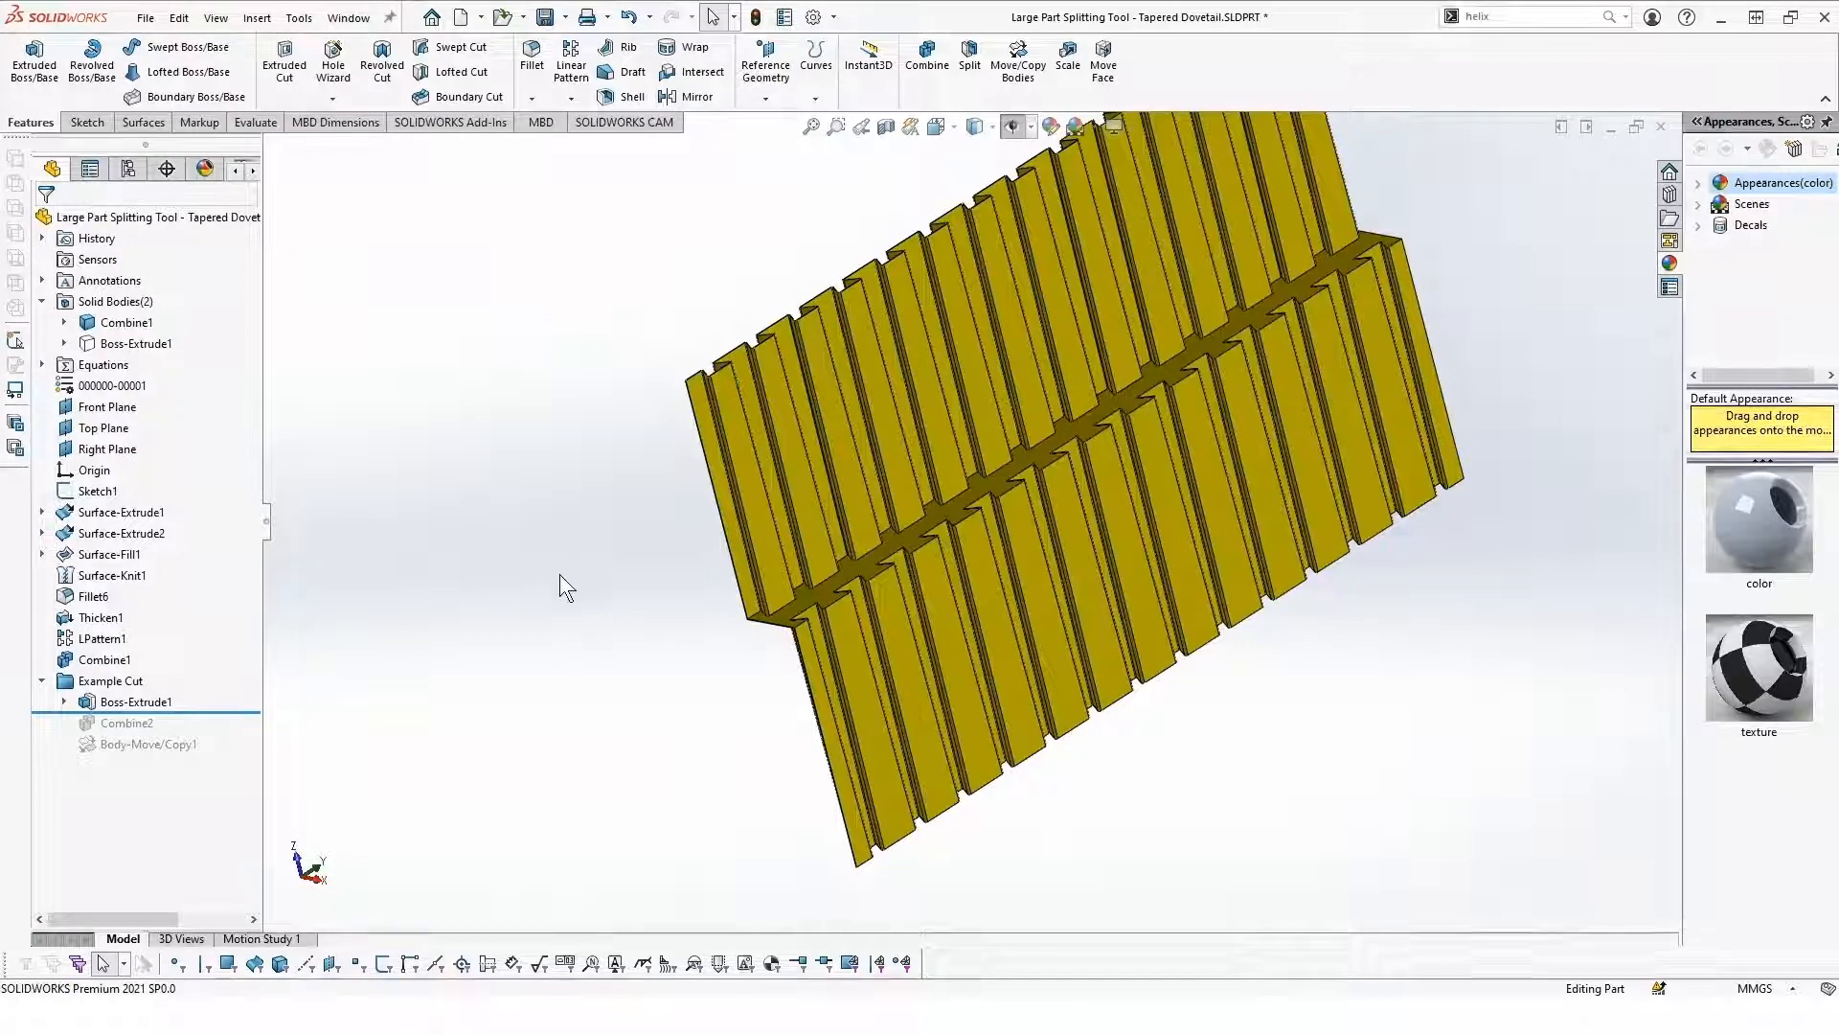
# - Unsuppress Combine2 and Body-Move/Copy1 to split and separate the dovetailed halves
pyautogui.click(135, 344)
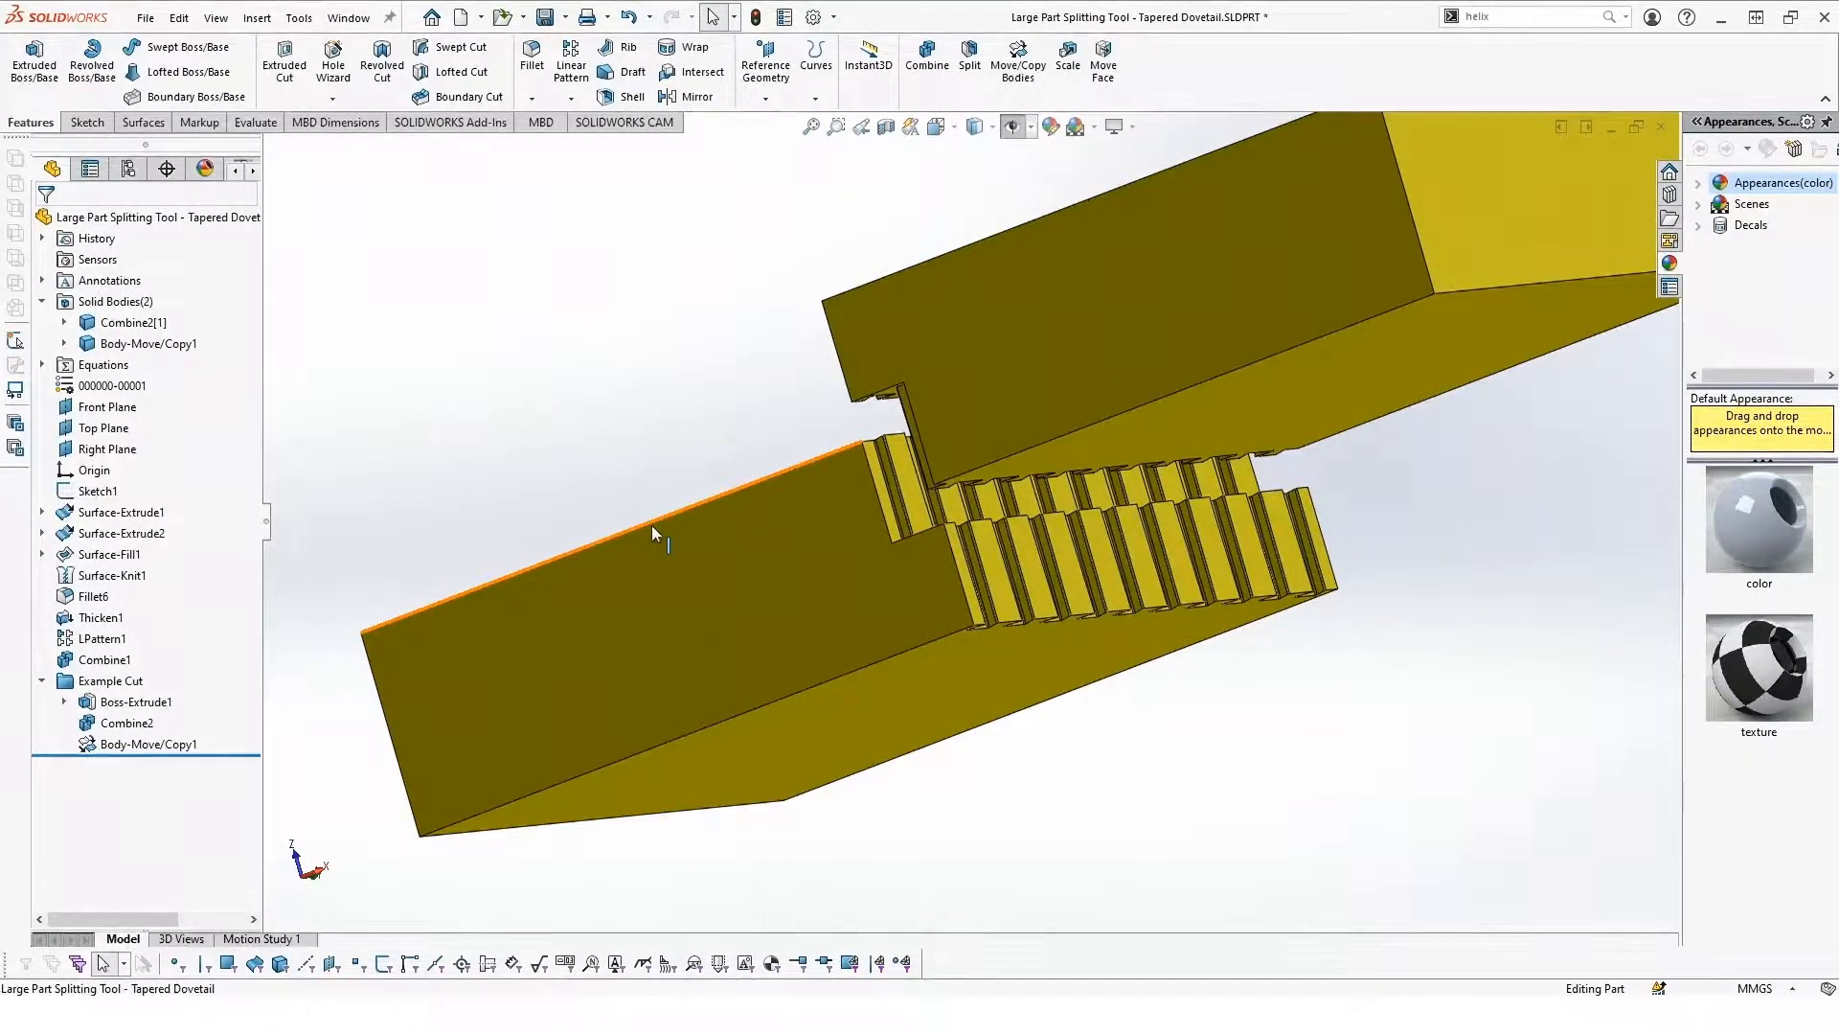
pyautogui.click(434, 162)
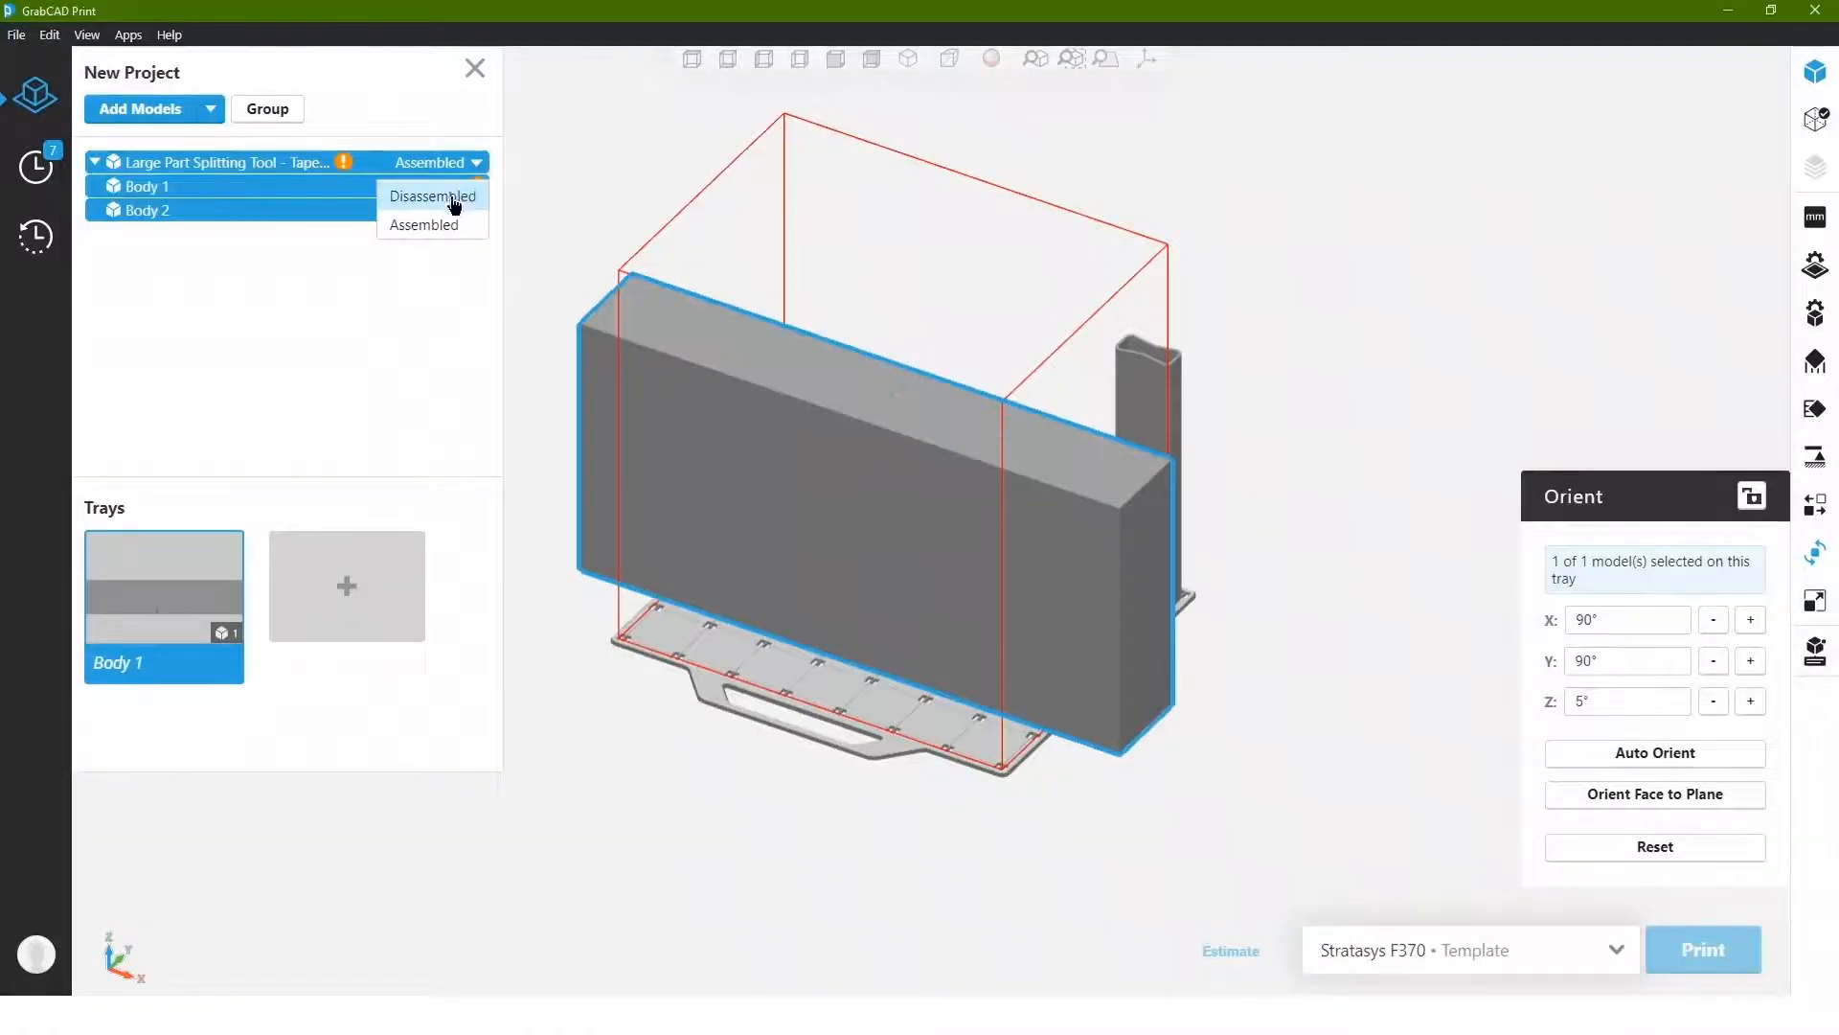
# - Load the tapered dovetail model in GrabCAD Print as Disassembled bodies
pyautogui.click(432, 195)
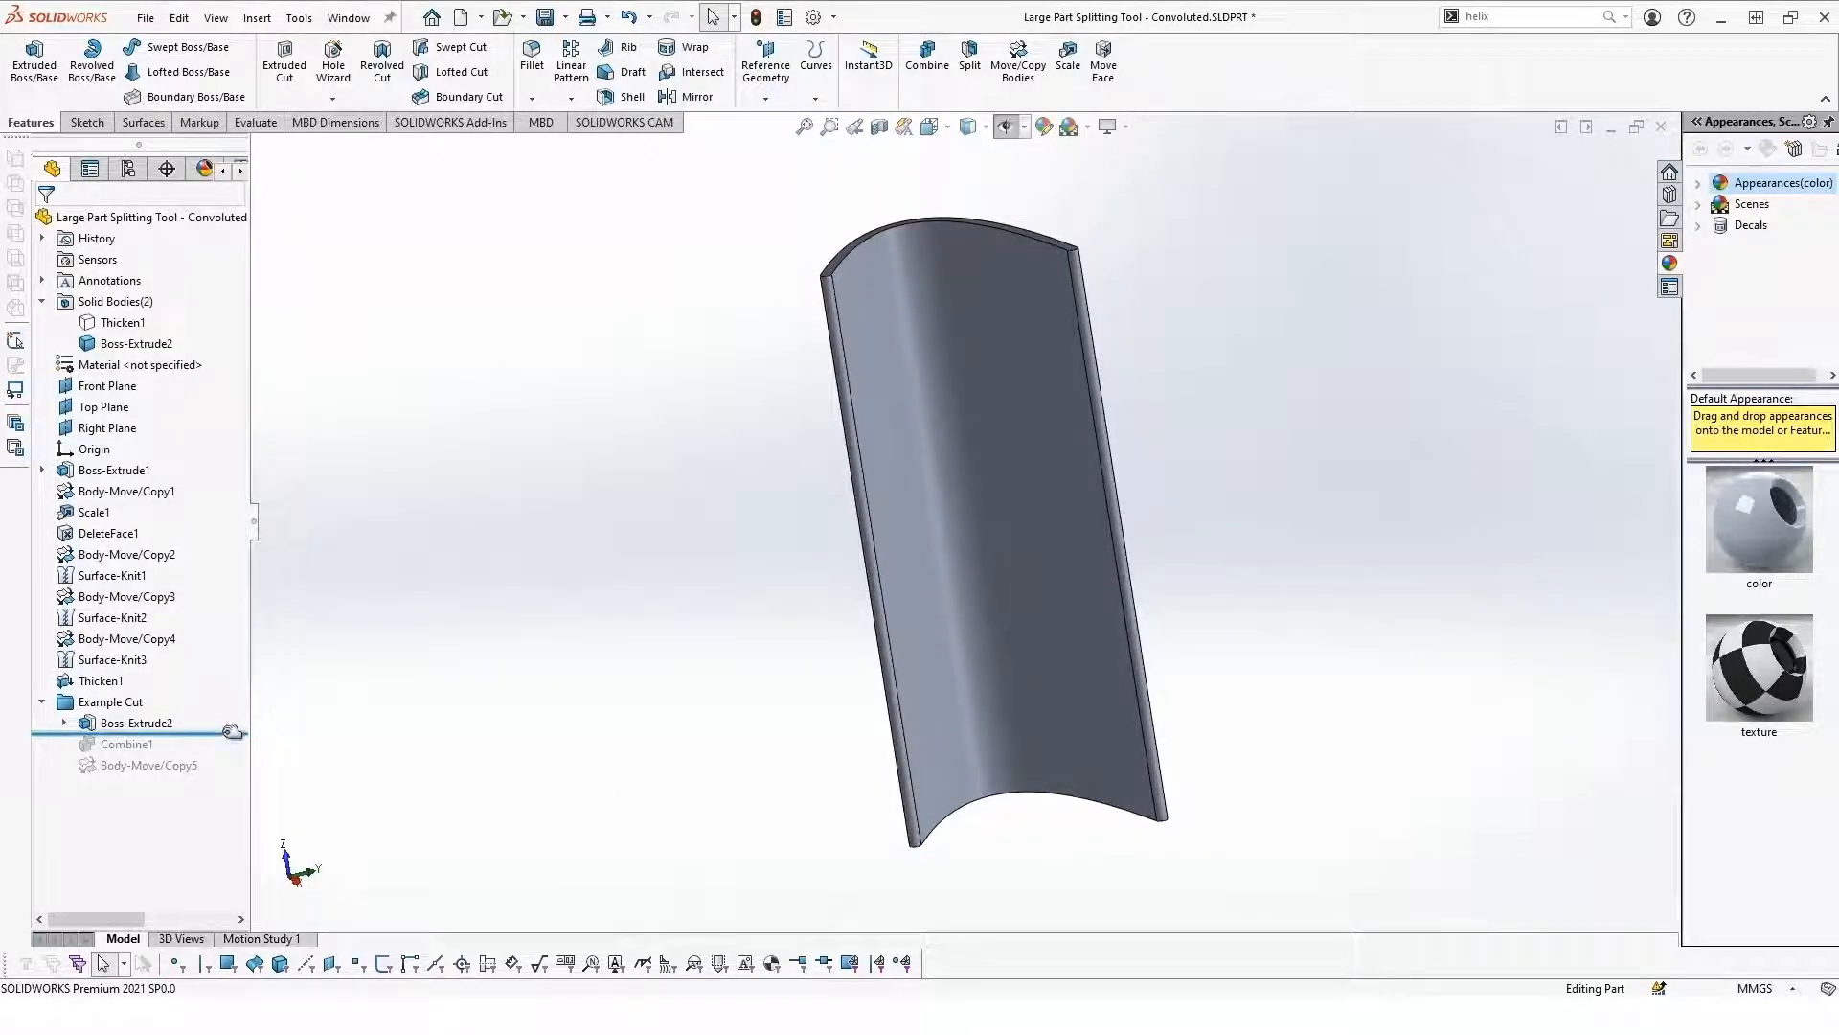
# - Open the rollback bar's context menu in the convoluted splitting part
pyautogui.rightClick(113, 323)
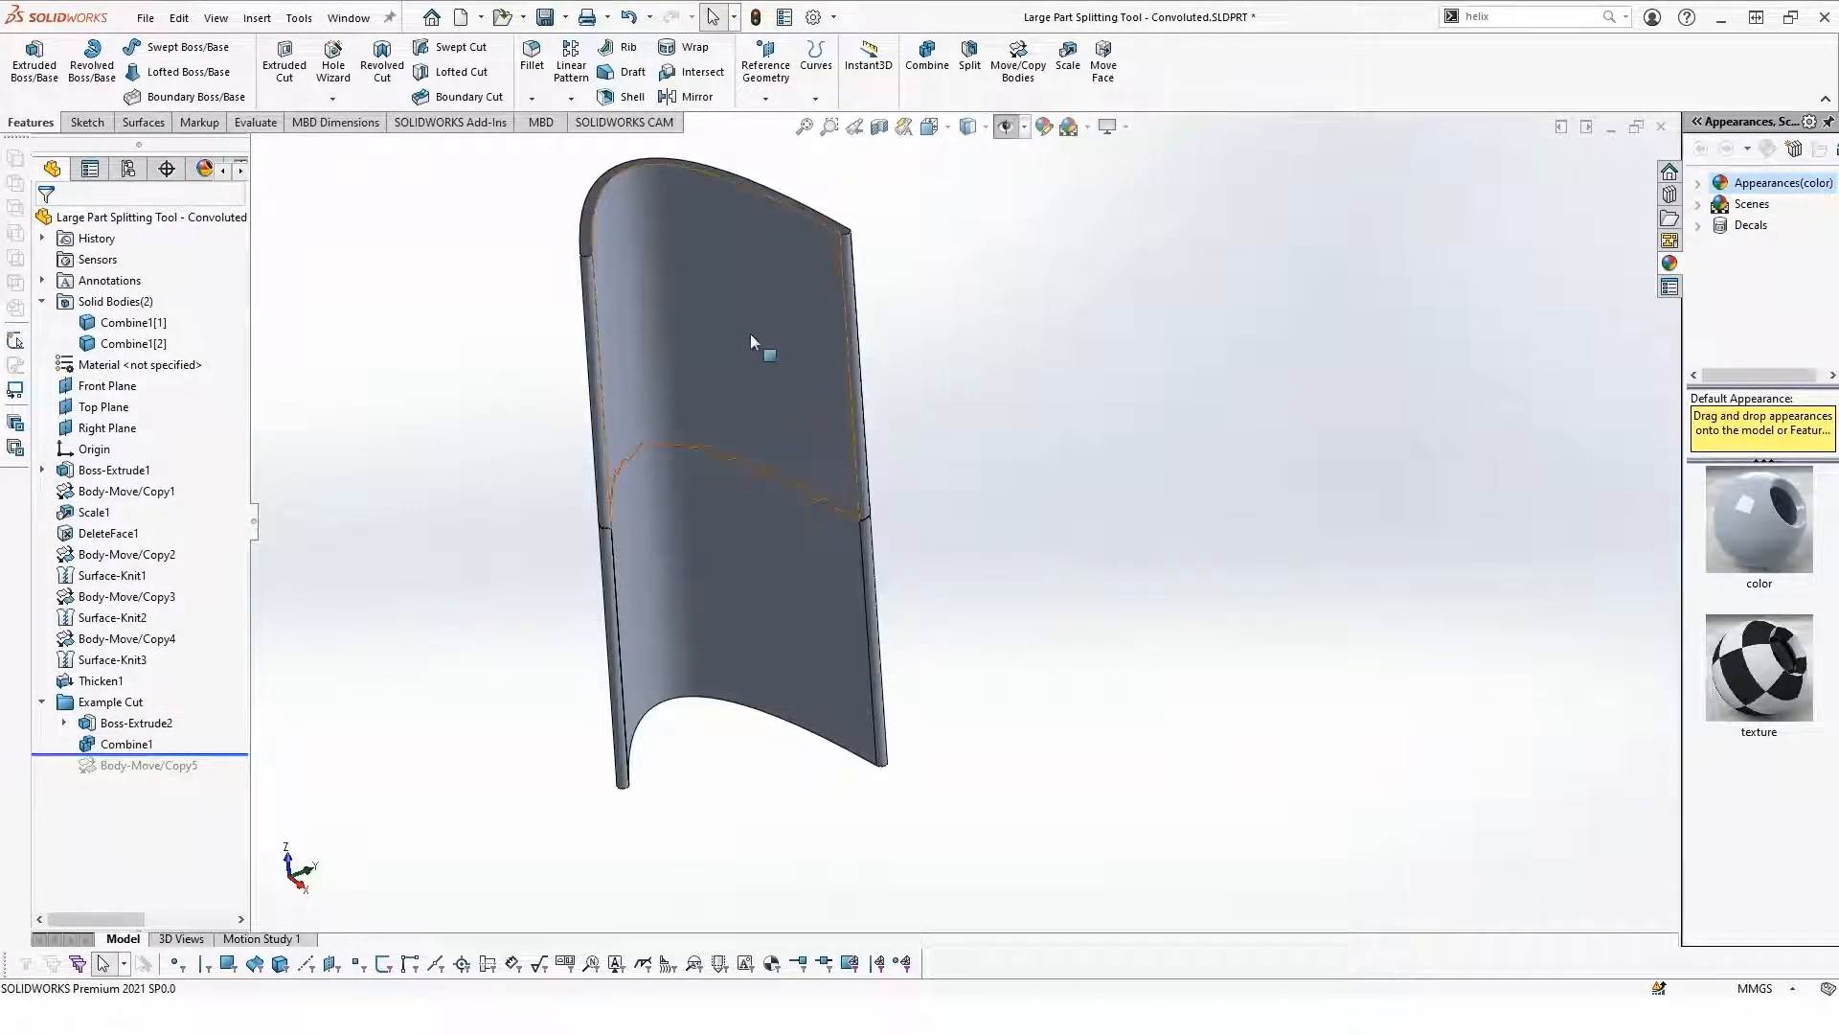
pyautogui.moveTo(668, 605)
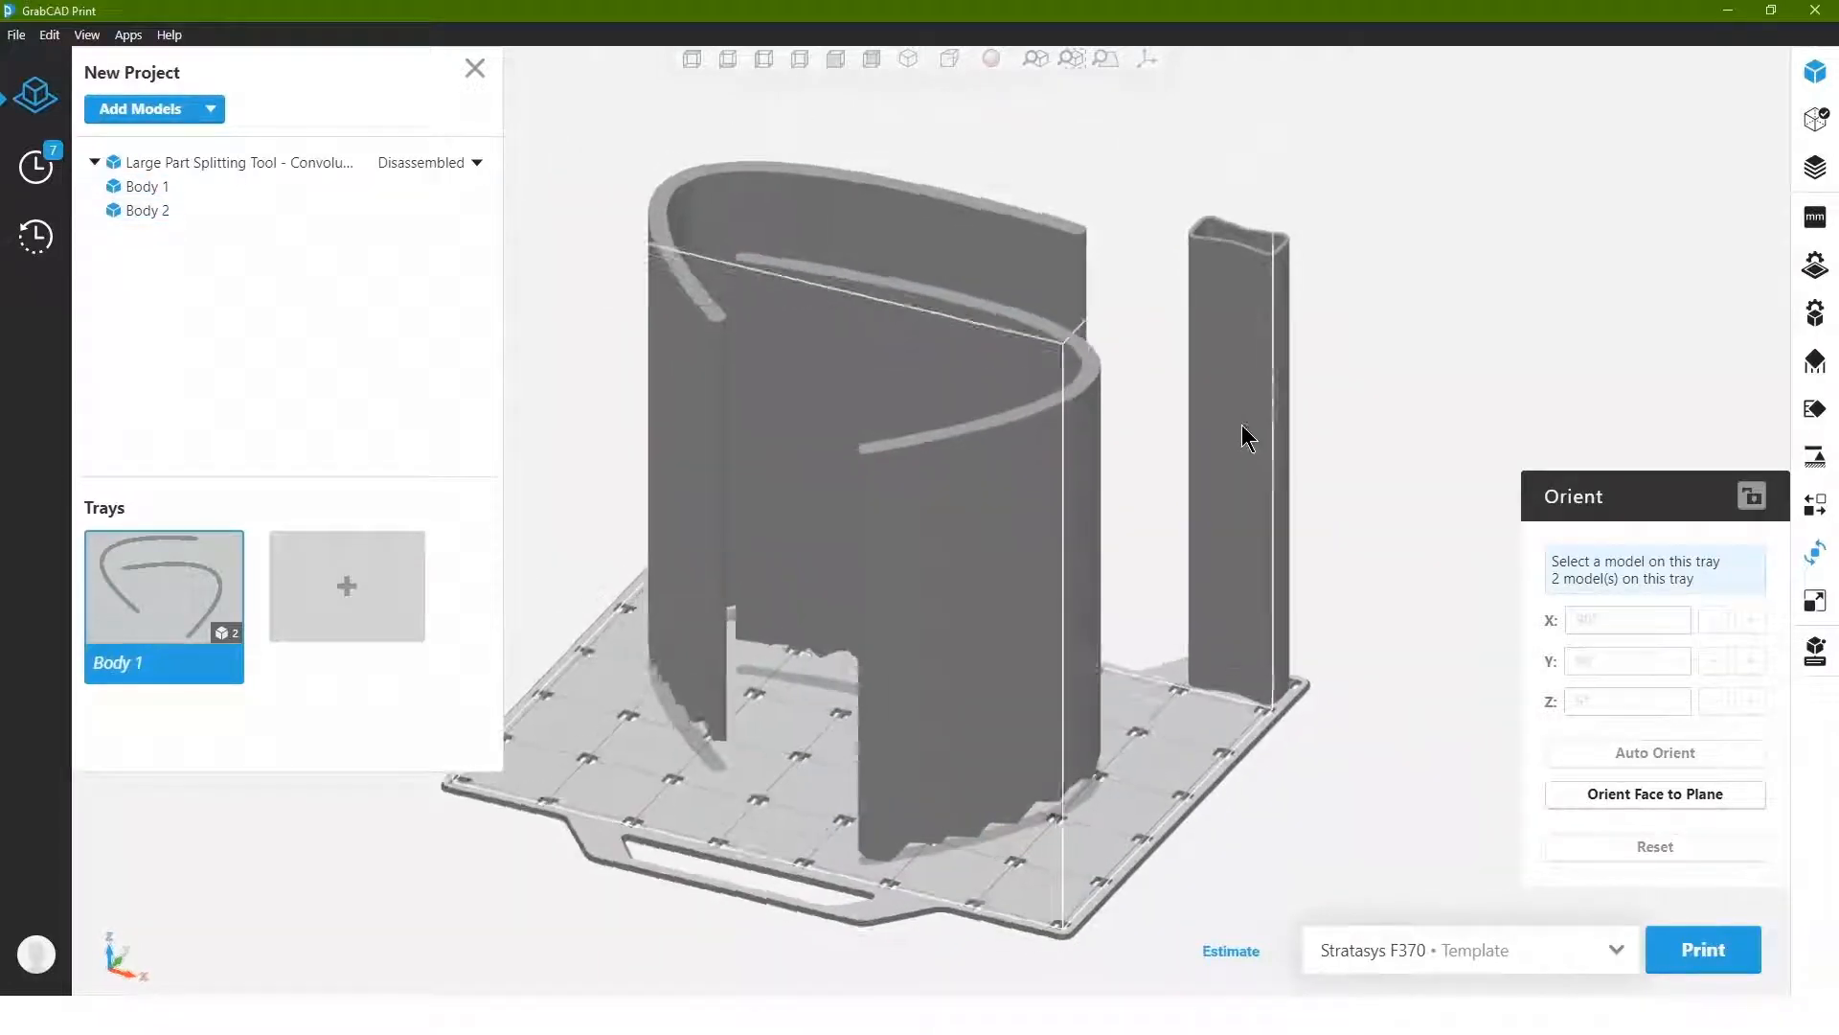
# - Orbit the tray showing both convoluted halves, then open Slice Preview
pyautogui.moveTo(1247, 438); pyautogui.dragTo(1355, 461)
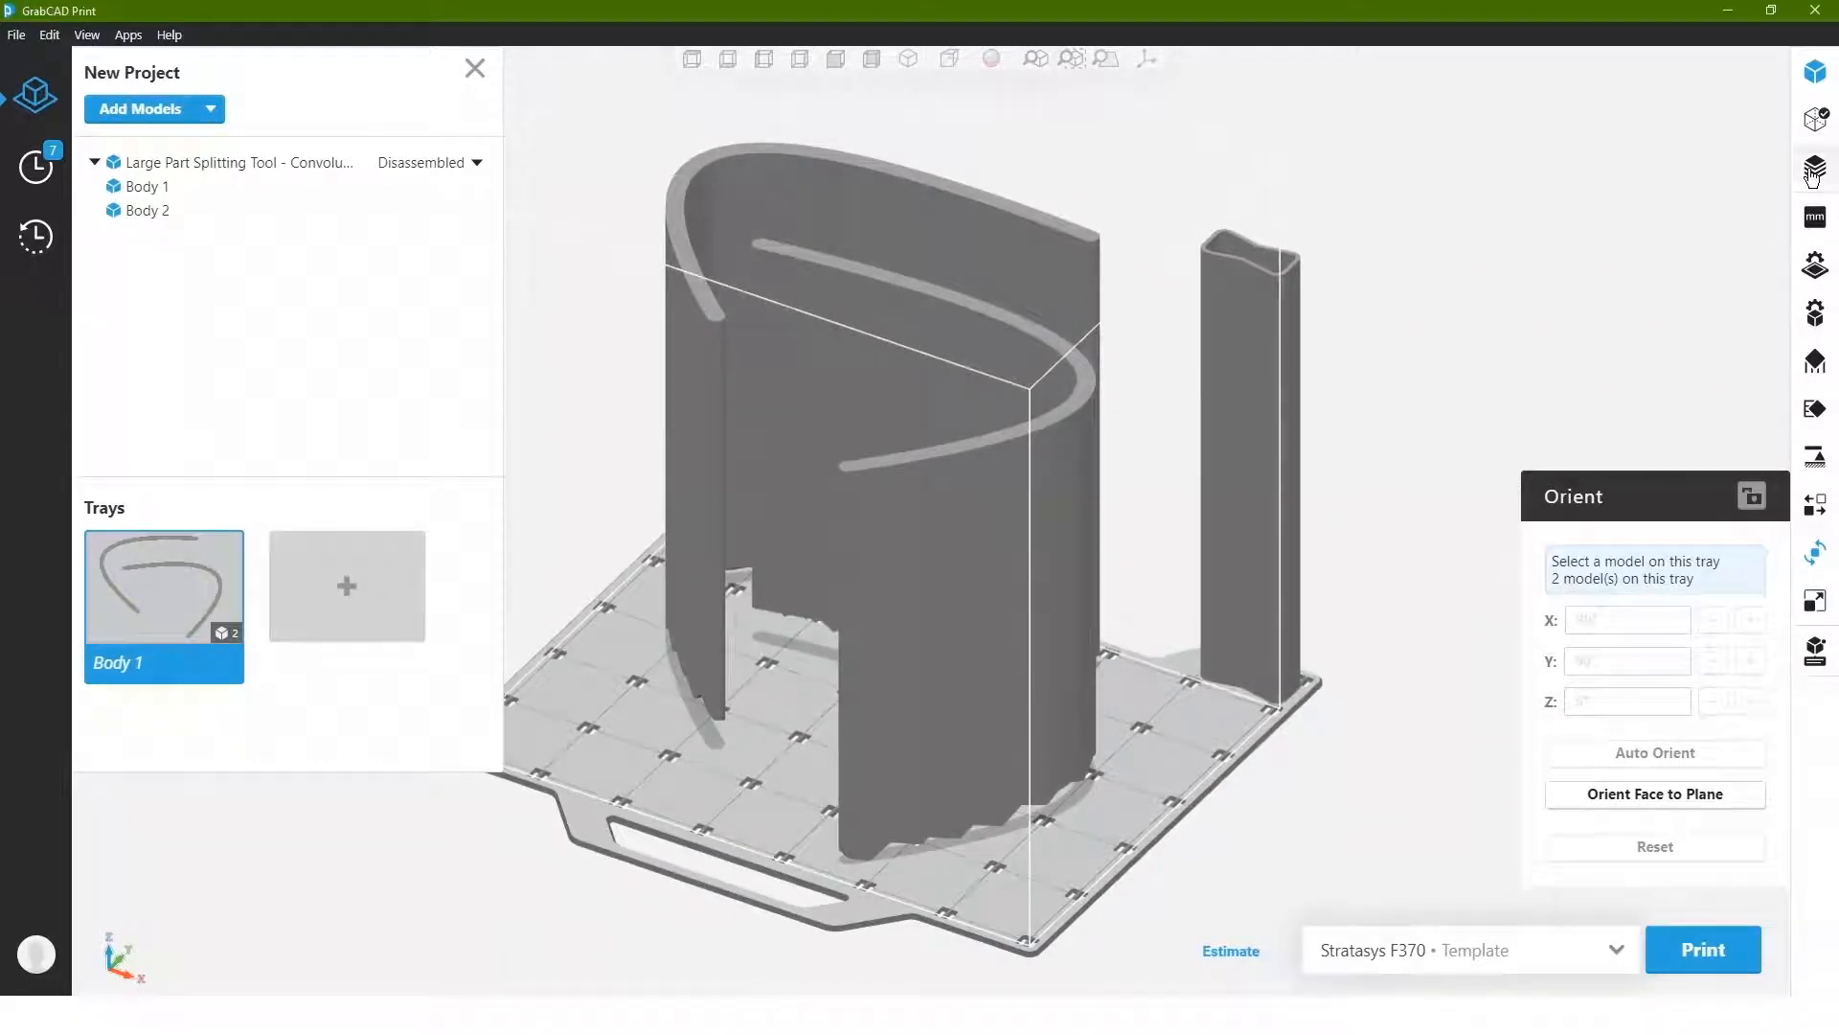
pyautogui.click(1814, 168)
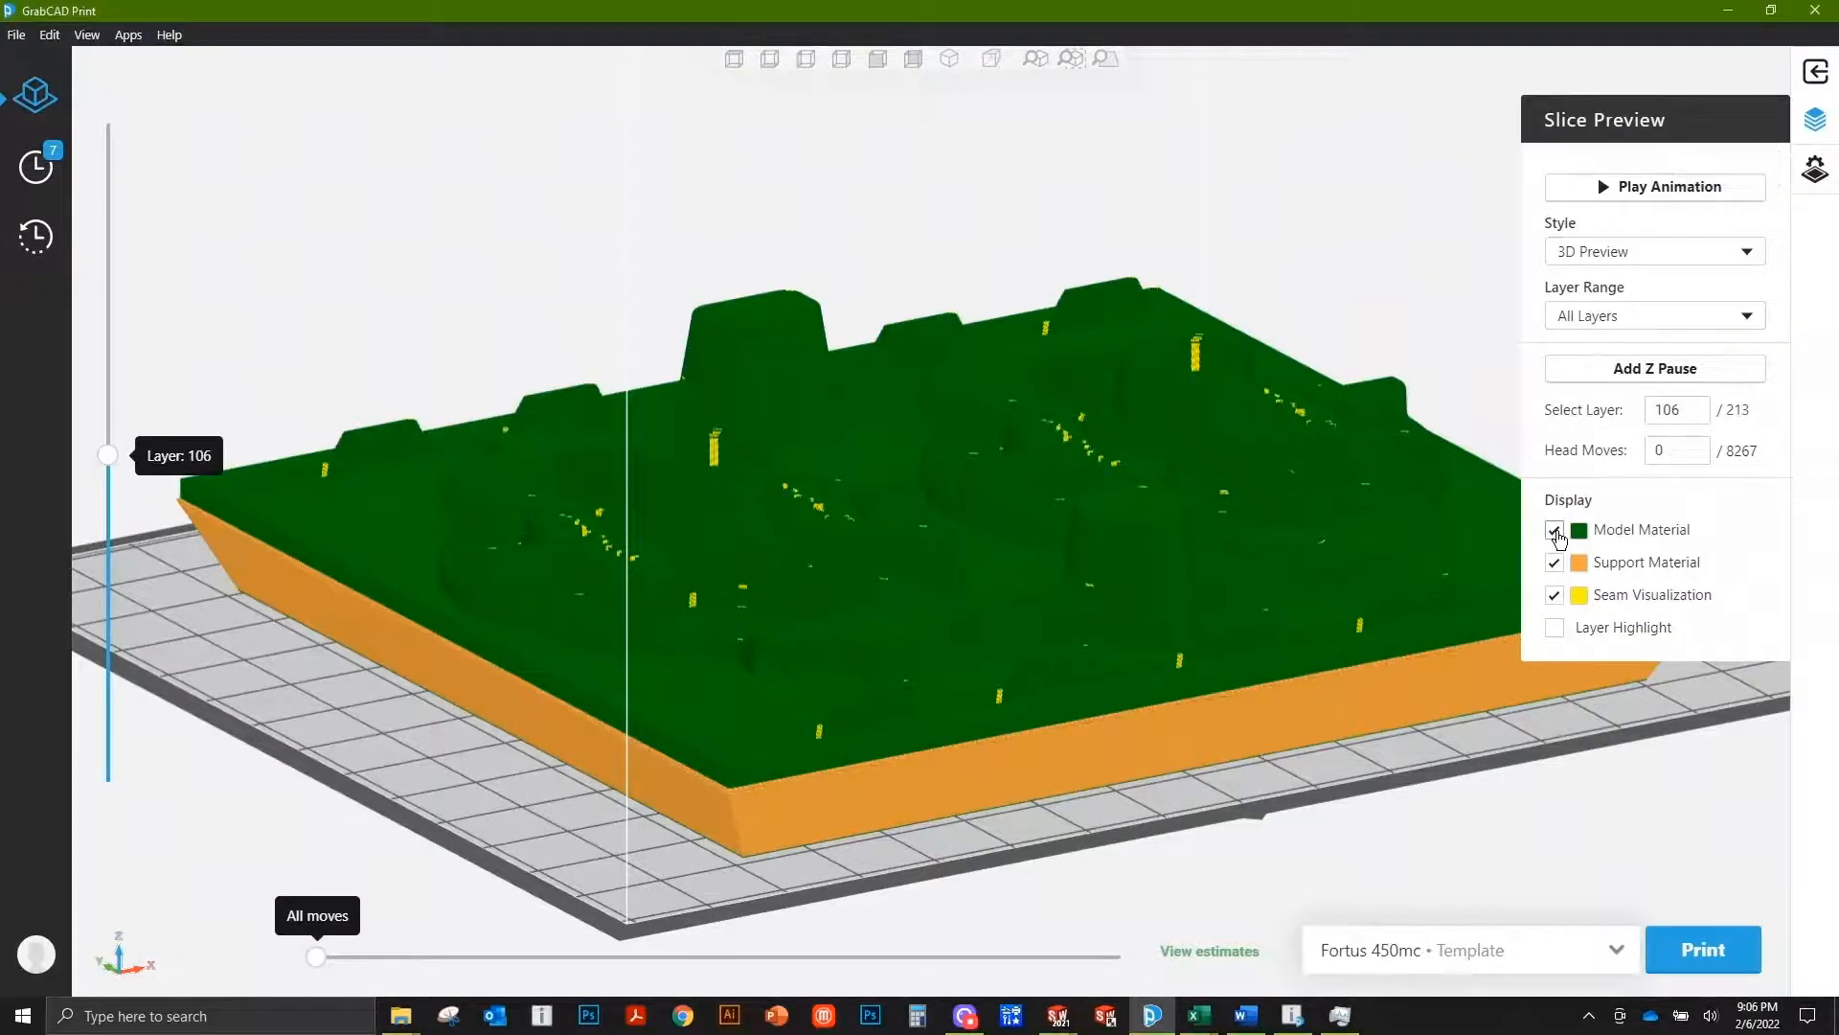
# - Toggle Model Material layers and reopen the slice preview of the flat plate
pyautogui.click(1556, 529)
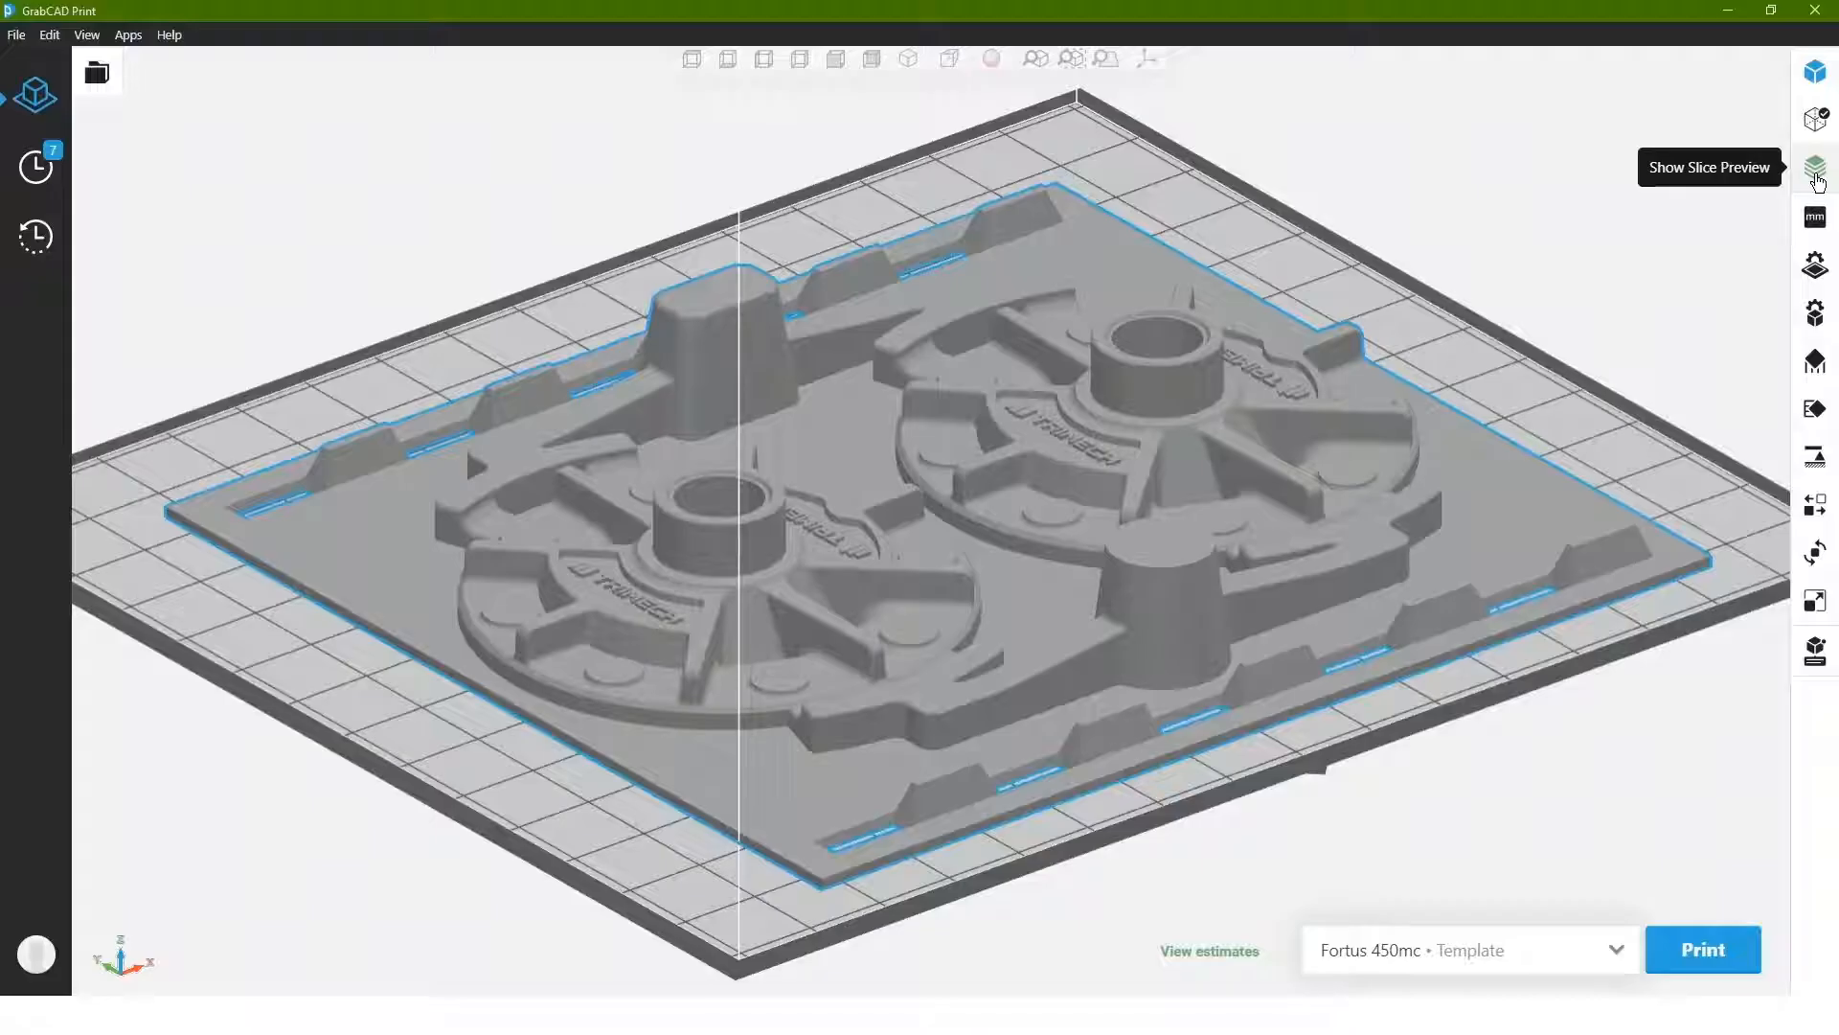
pyautogui.click(1813, 167)
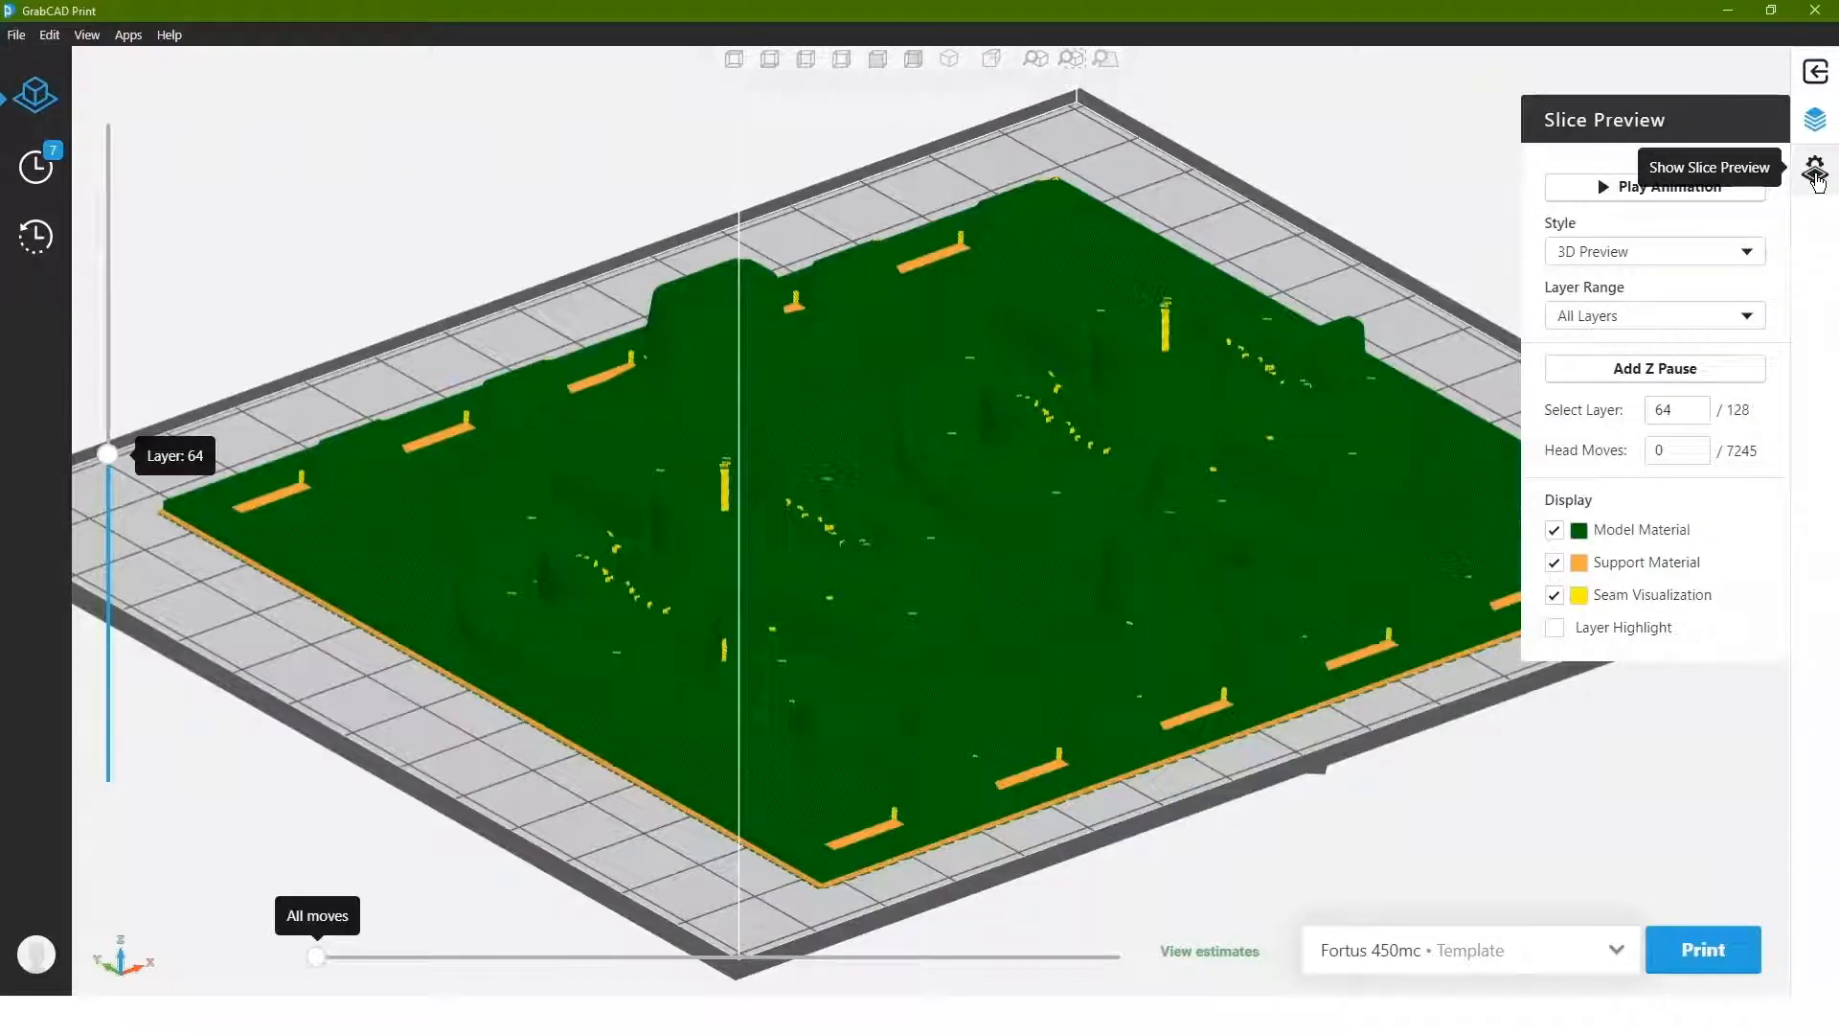